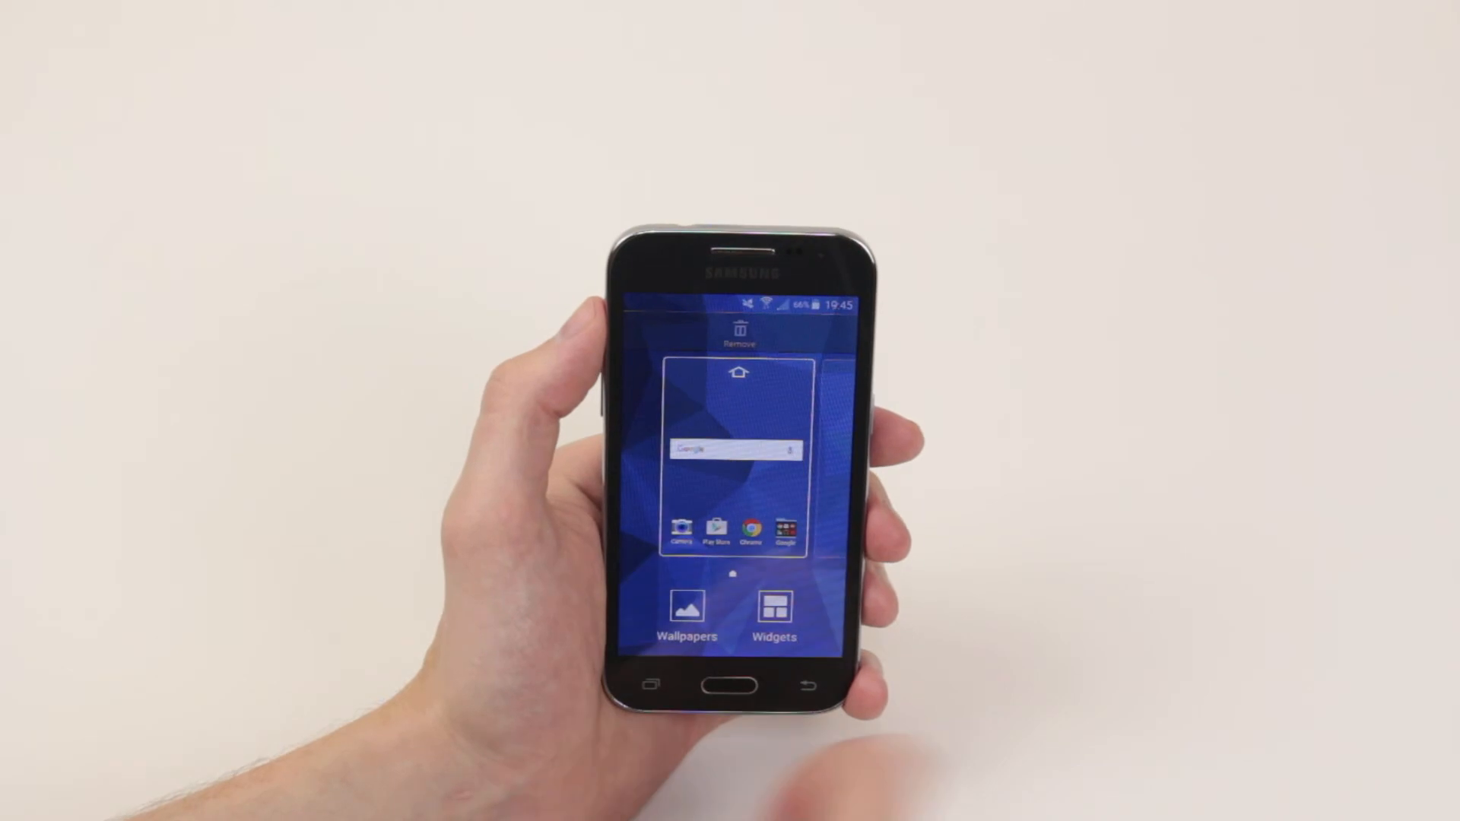
Open the Wallpapers picker showing Home screen, Lock screen, or both as targets.
click(687, 619)
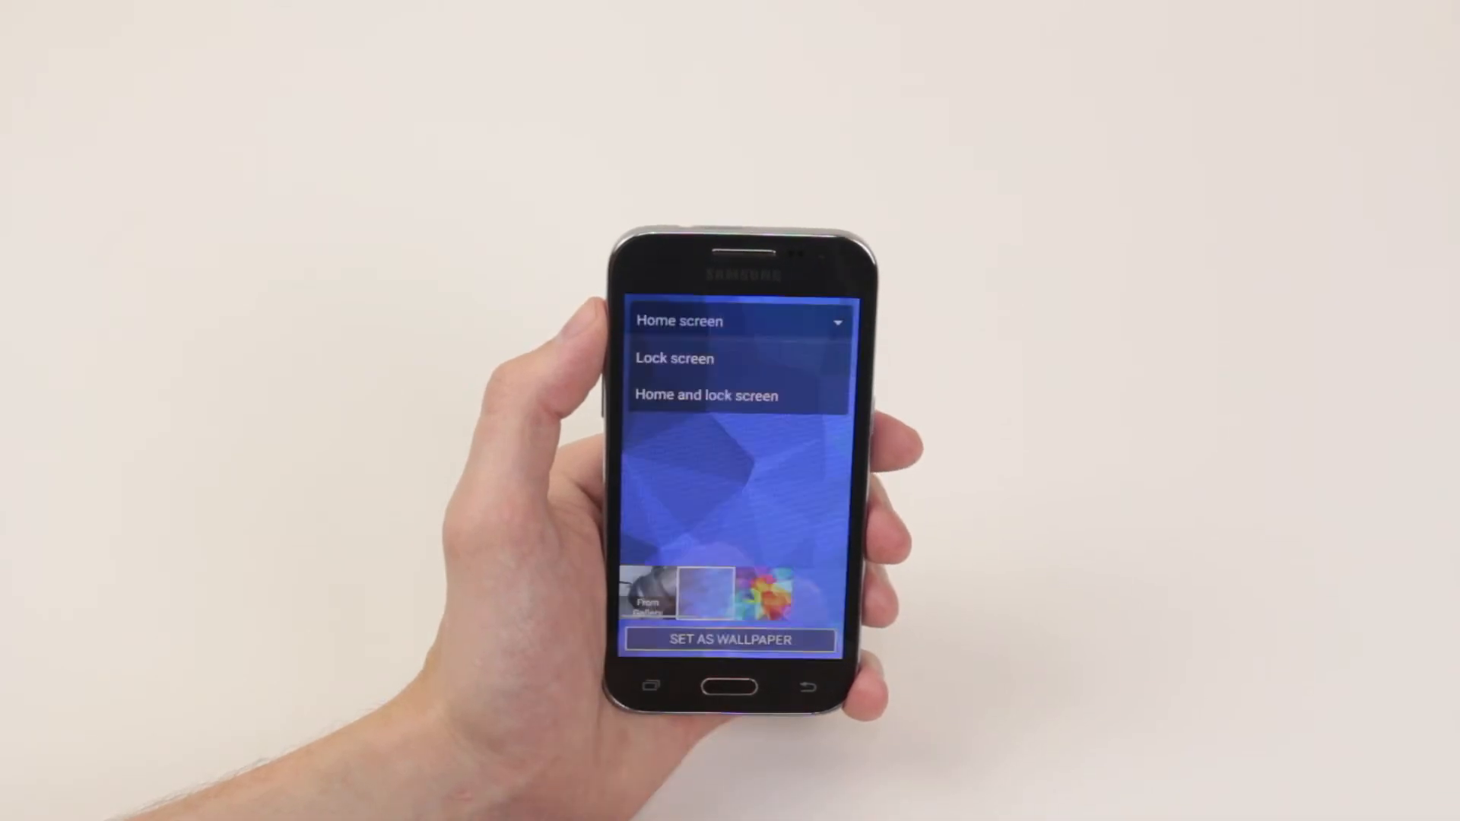